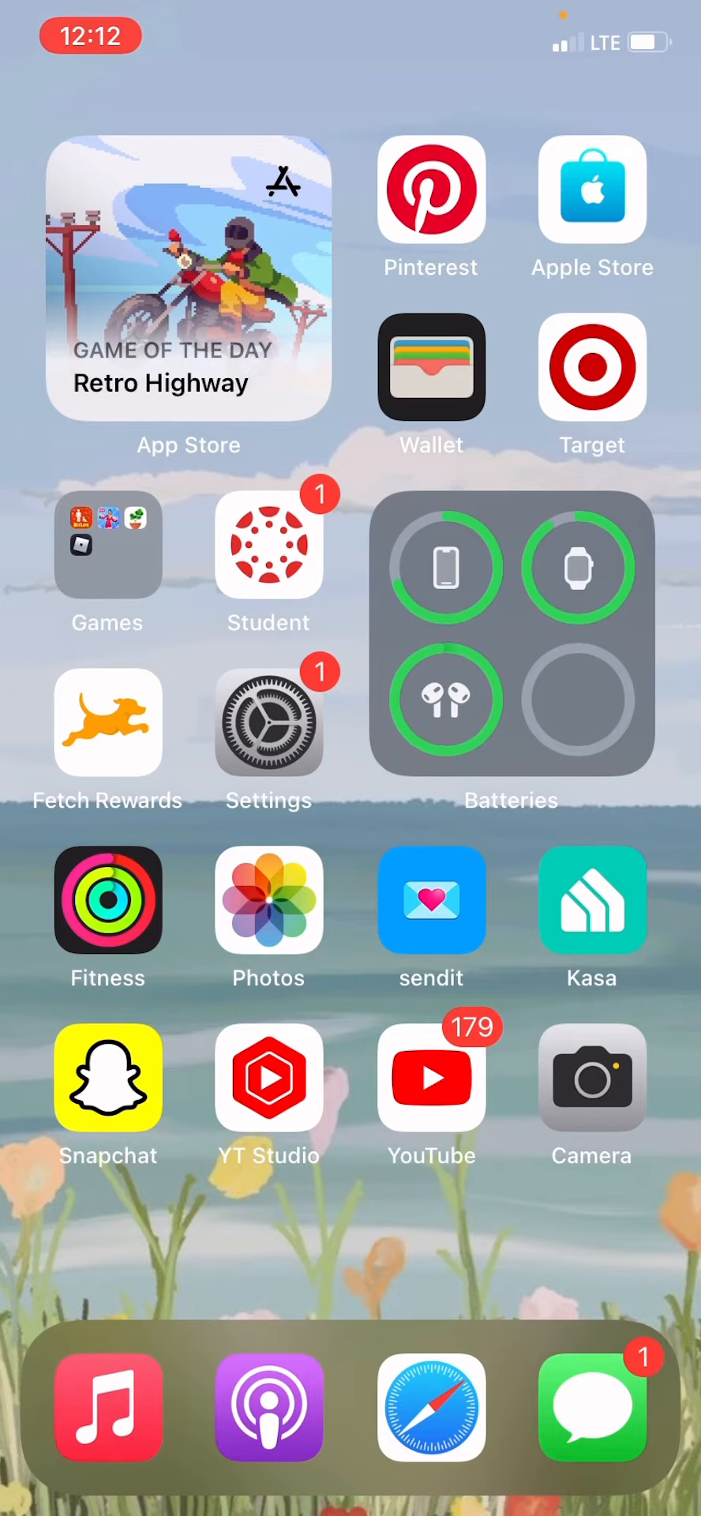
- Launch sendit and share the 'ask me anything' prompt into Snapchat's camera as a sticker
left_click(431, 900)
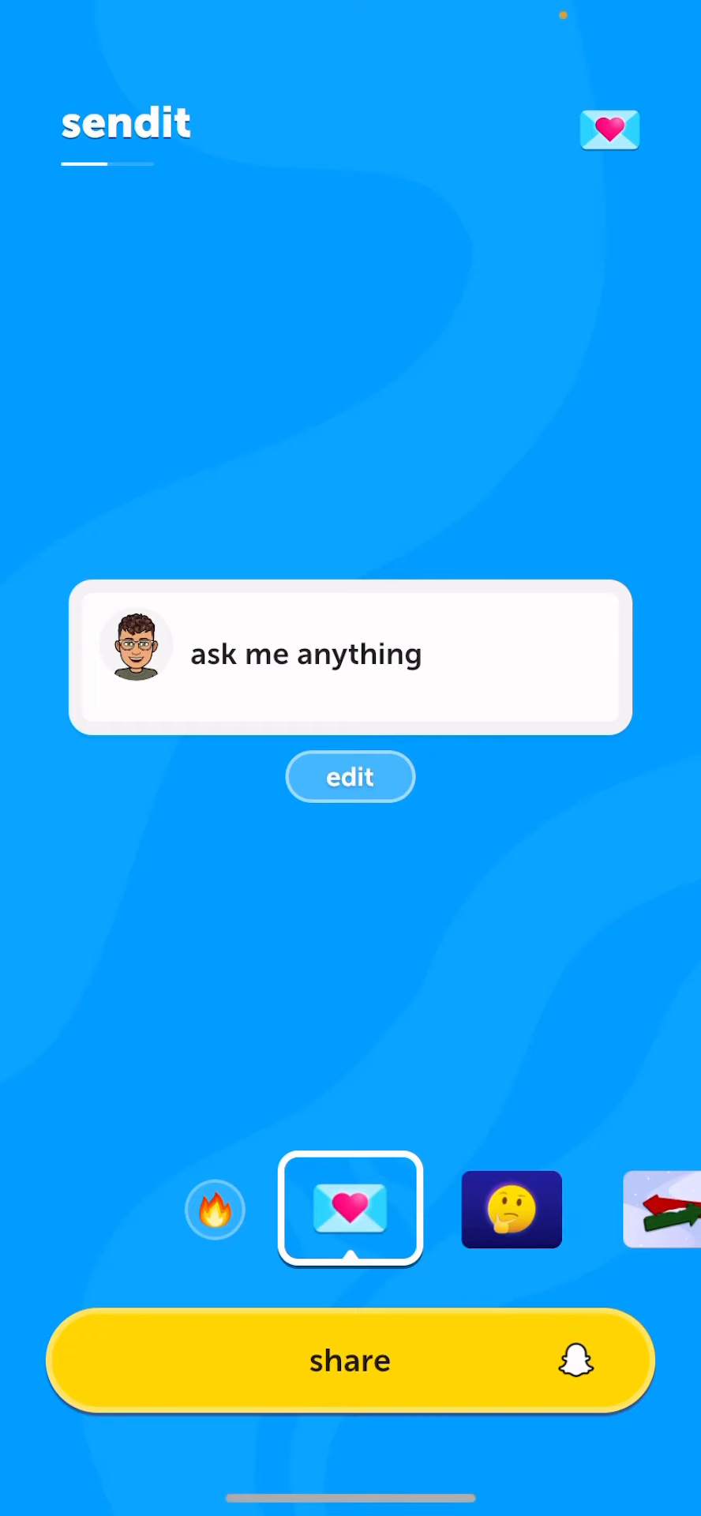
left_click(350, 1360)
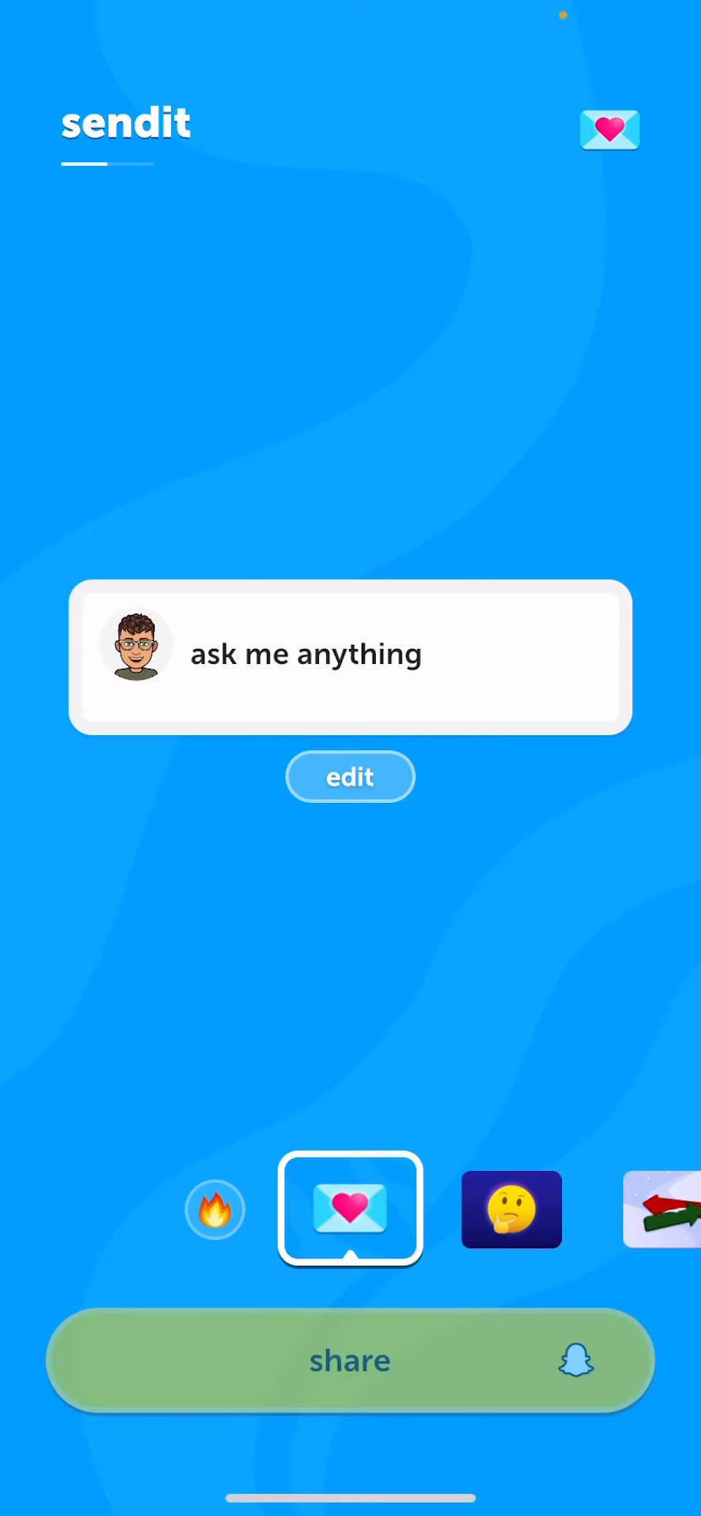
left_click(349, 1360)
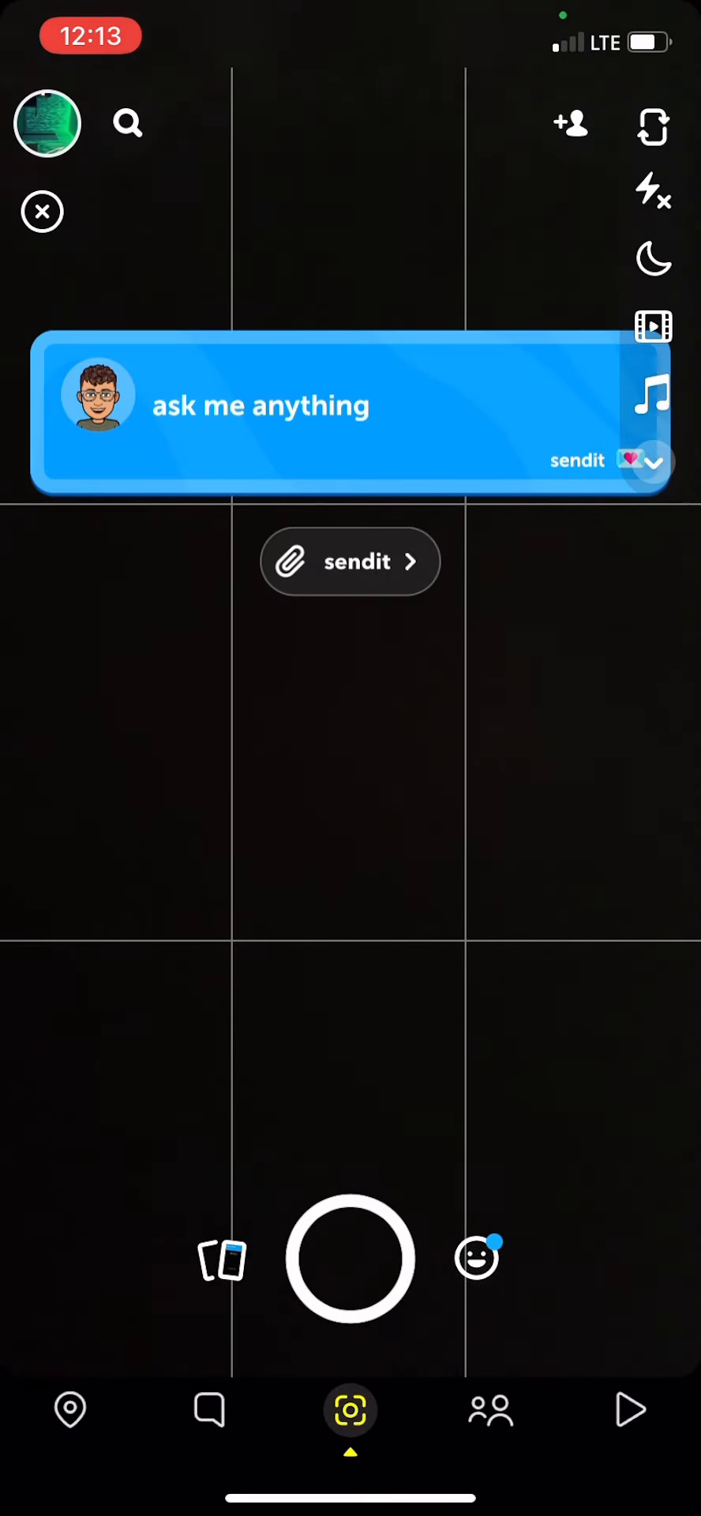
- Capture a snap of the prompt sticker and caption it 'Long car ride'
left_click(350, 1258)
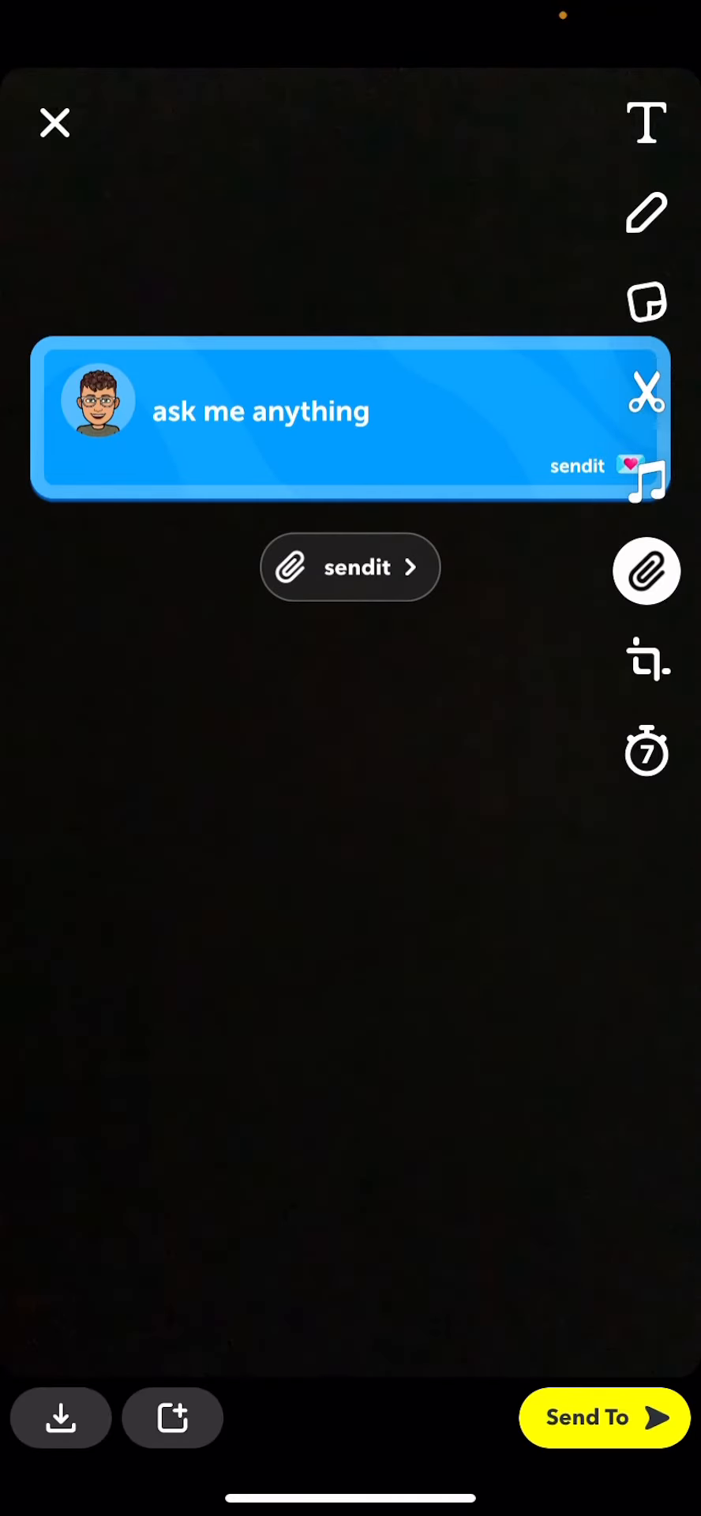
left_click(645, 124)
type("Long car ride")
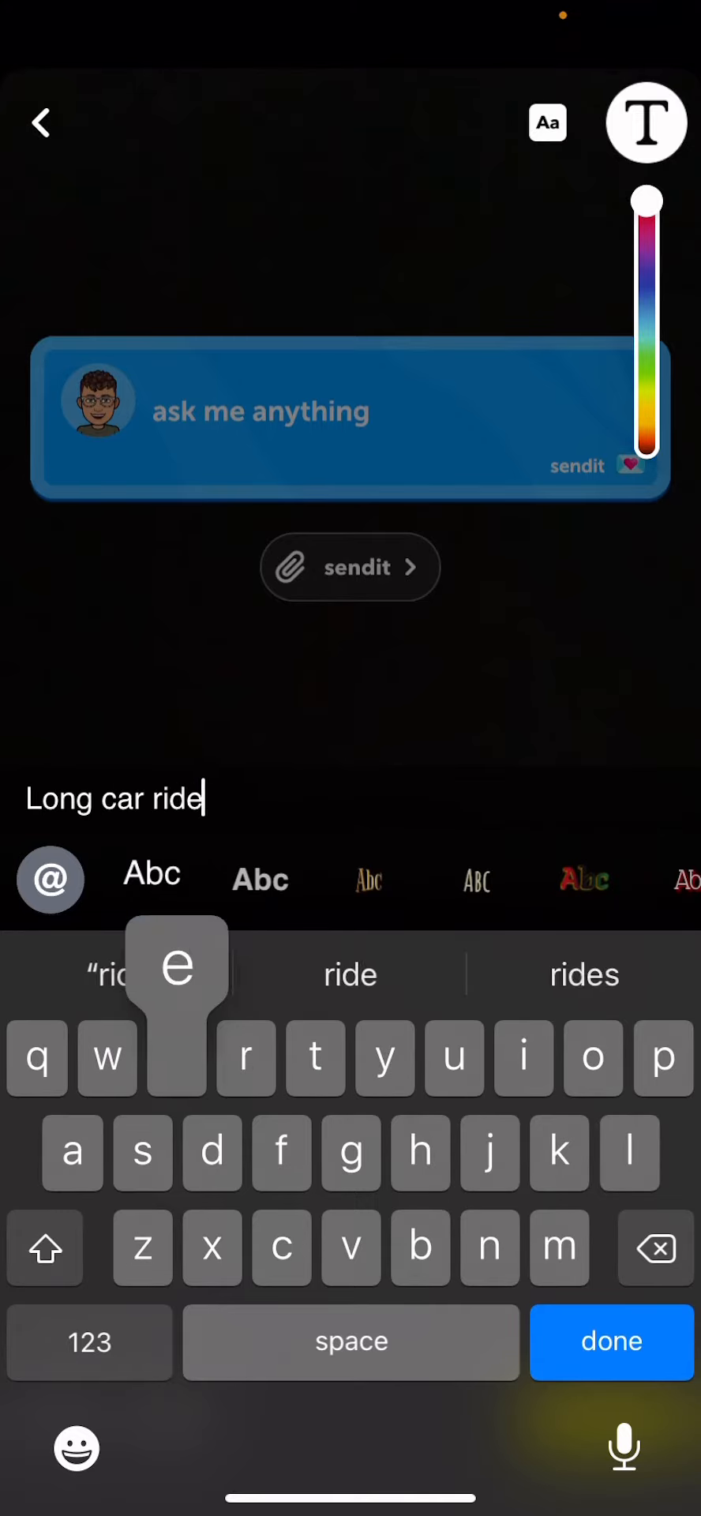
left_click(611, 1342)
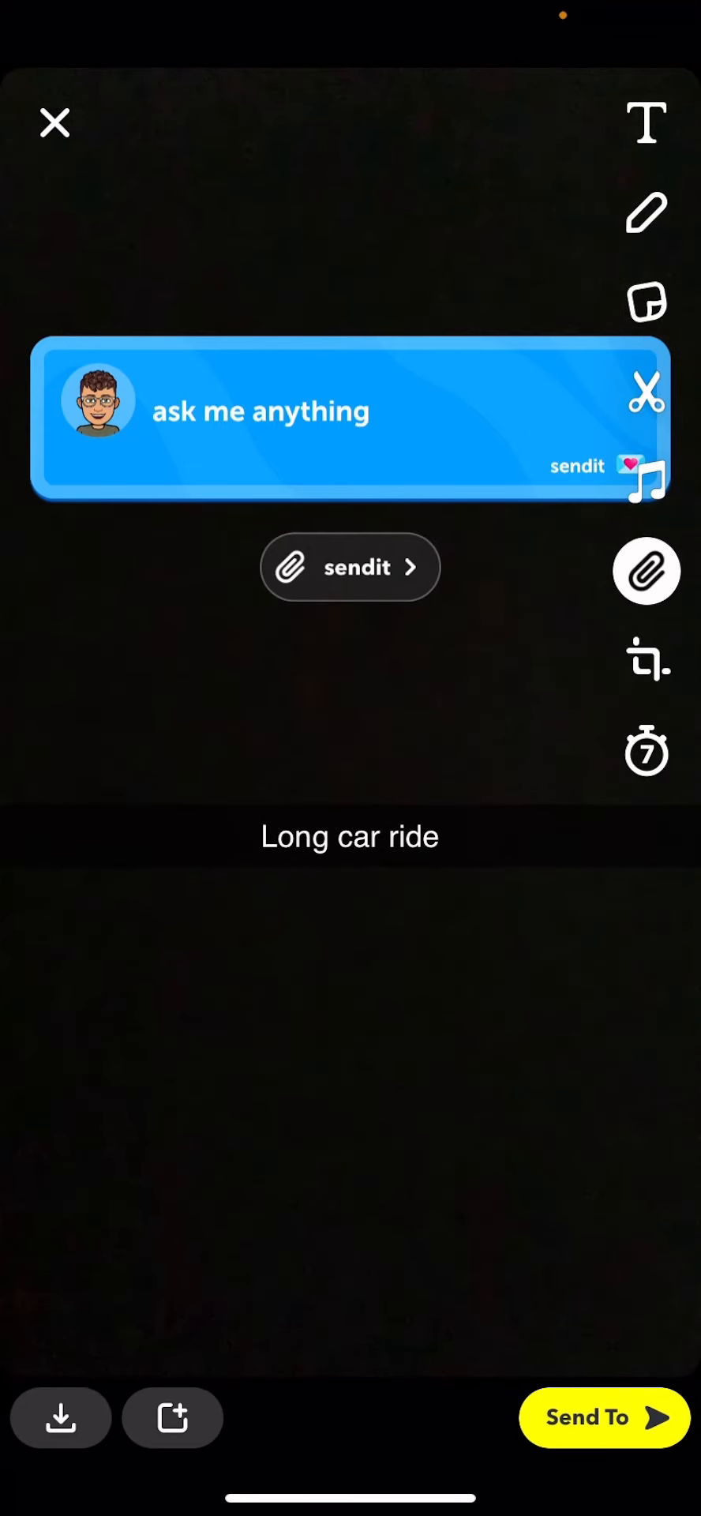
- Post the snap to the Yup story, then answer the question 'What r u doing right now' in a new snap
left_click(604, 1418)
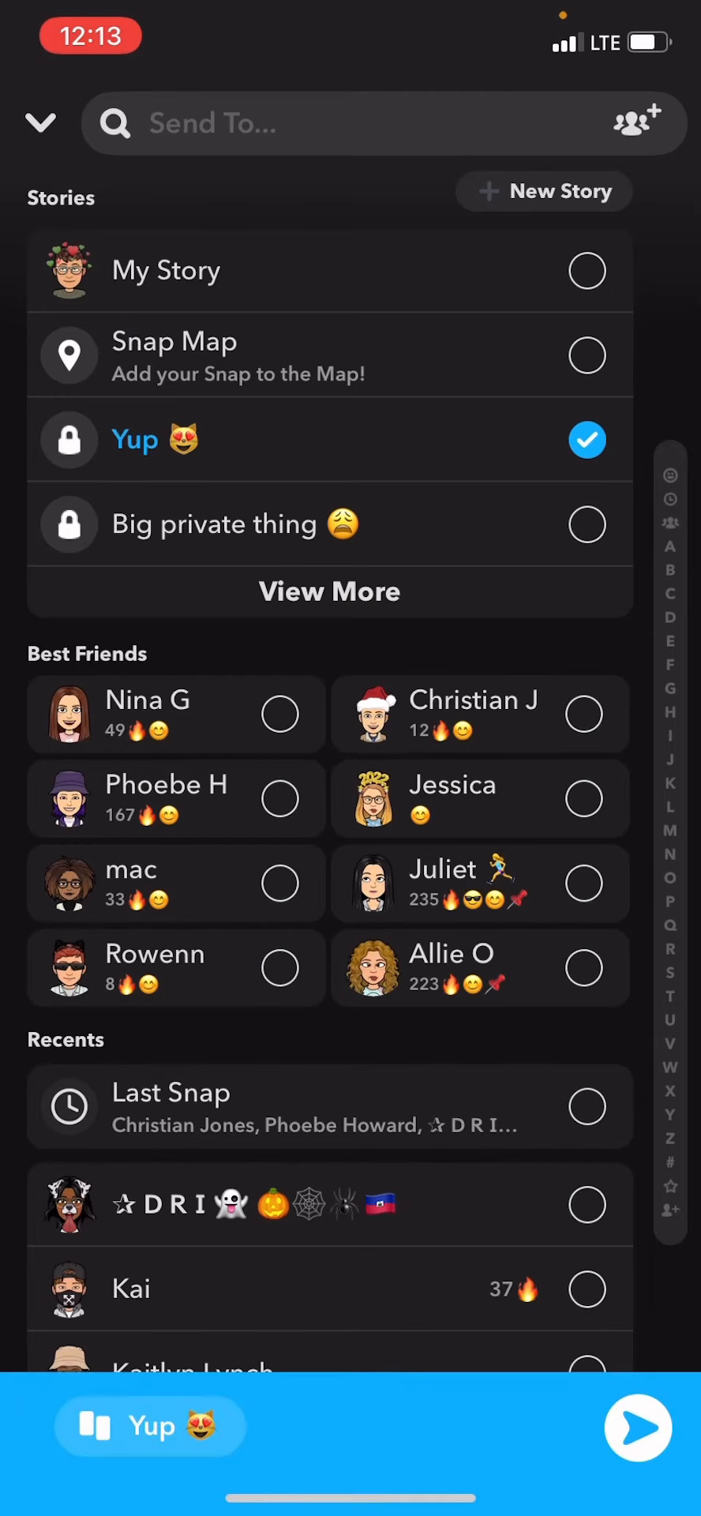
left_click(636, 1428)
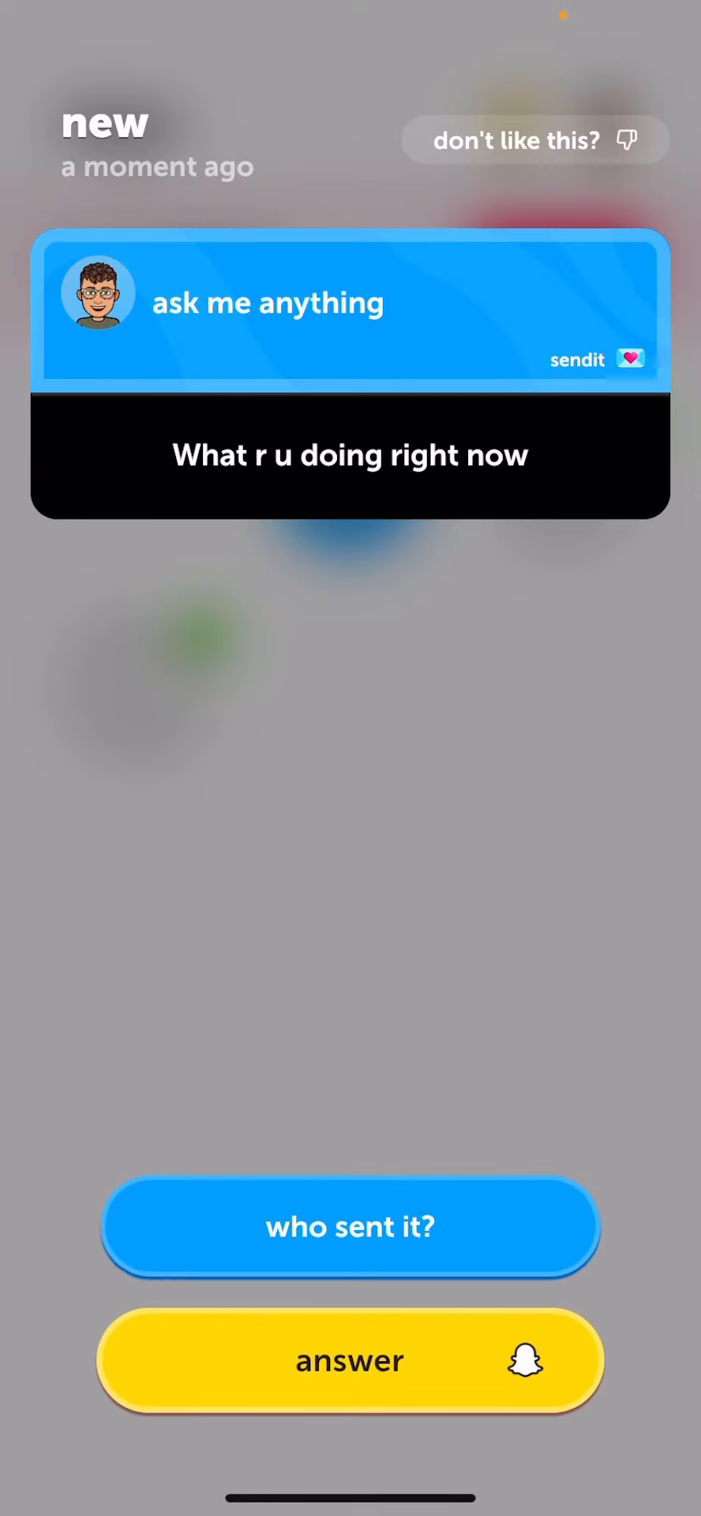
left_click(349, 1361)
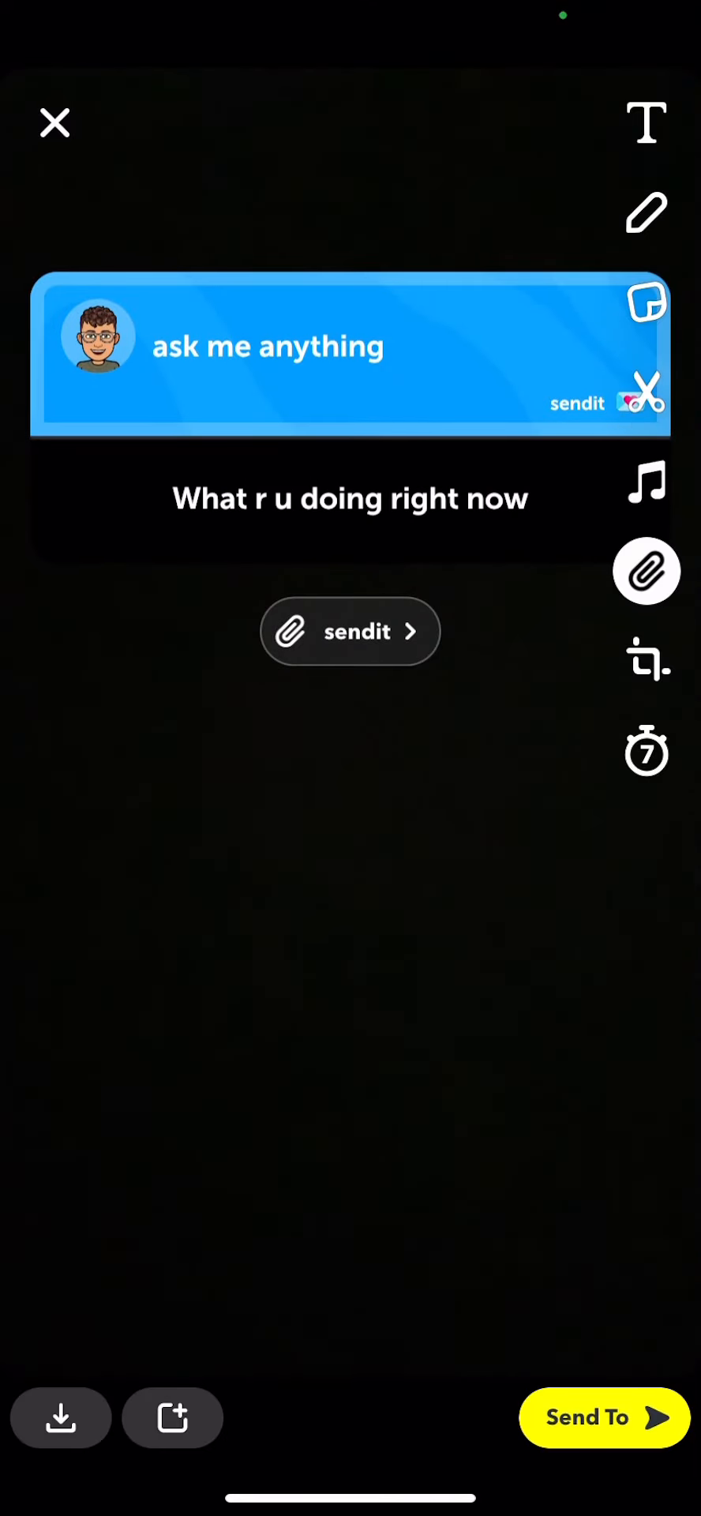
- Caption the question snap 'Making a video' and bring up the Send To recipient list
left_click(646, 123)
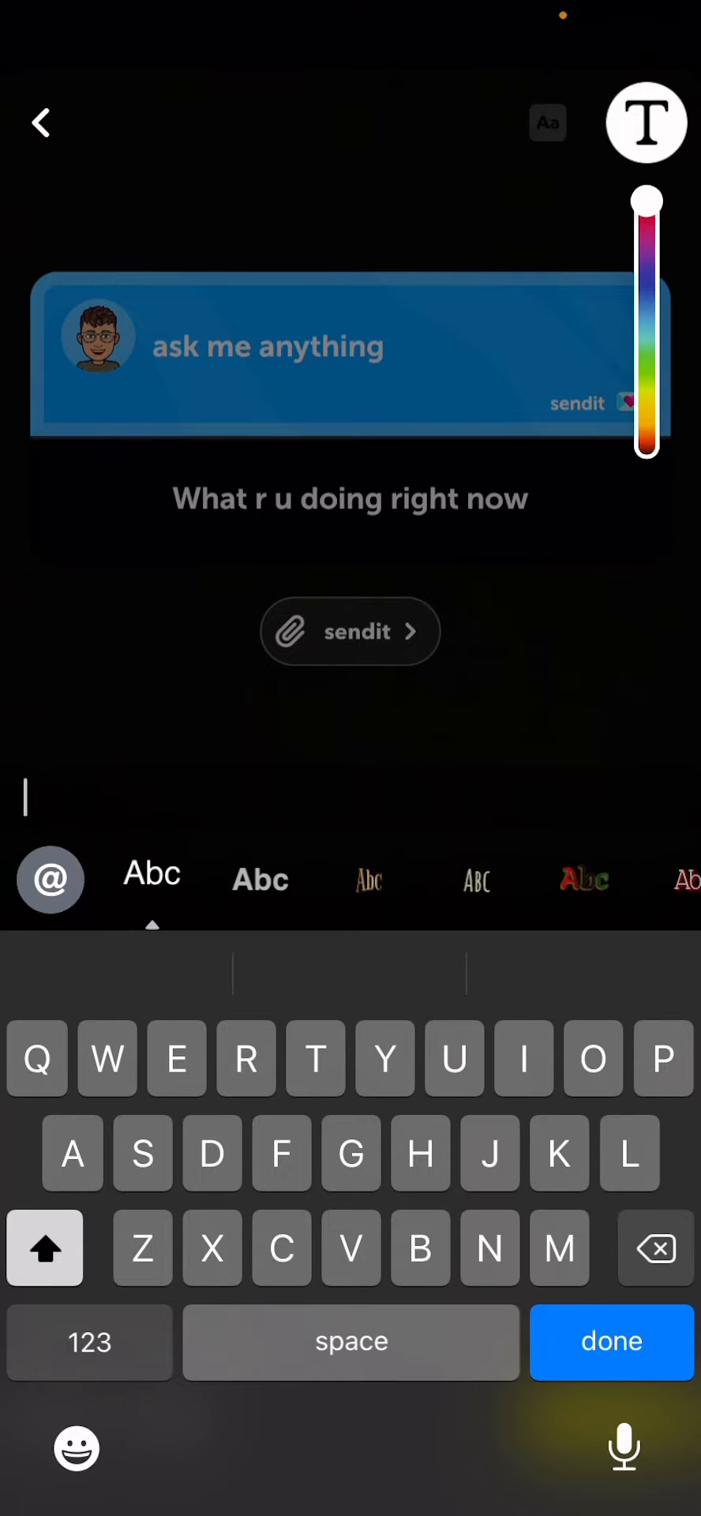
type("Making")
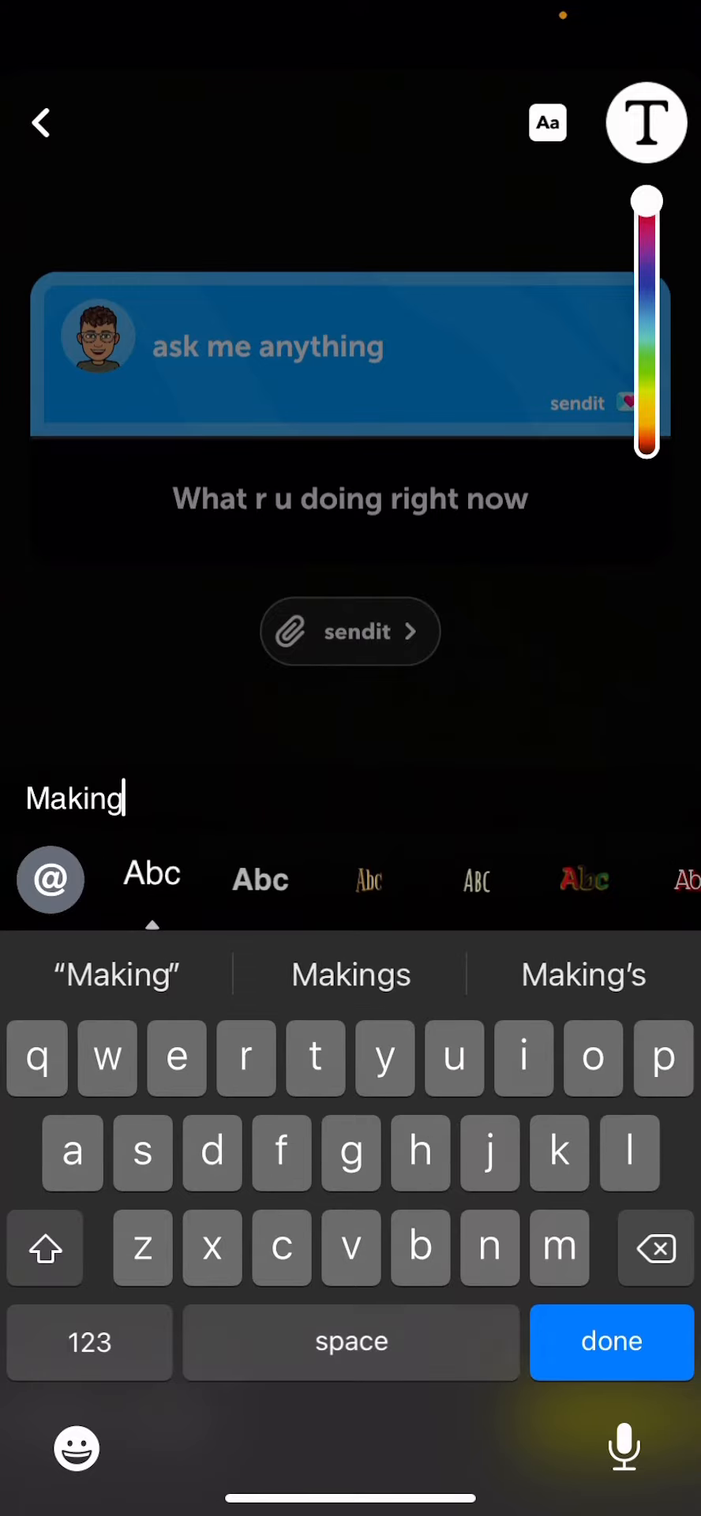
type("a video")
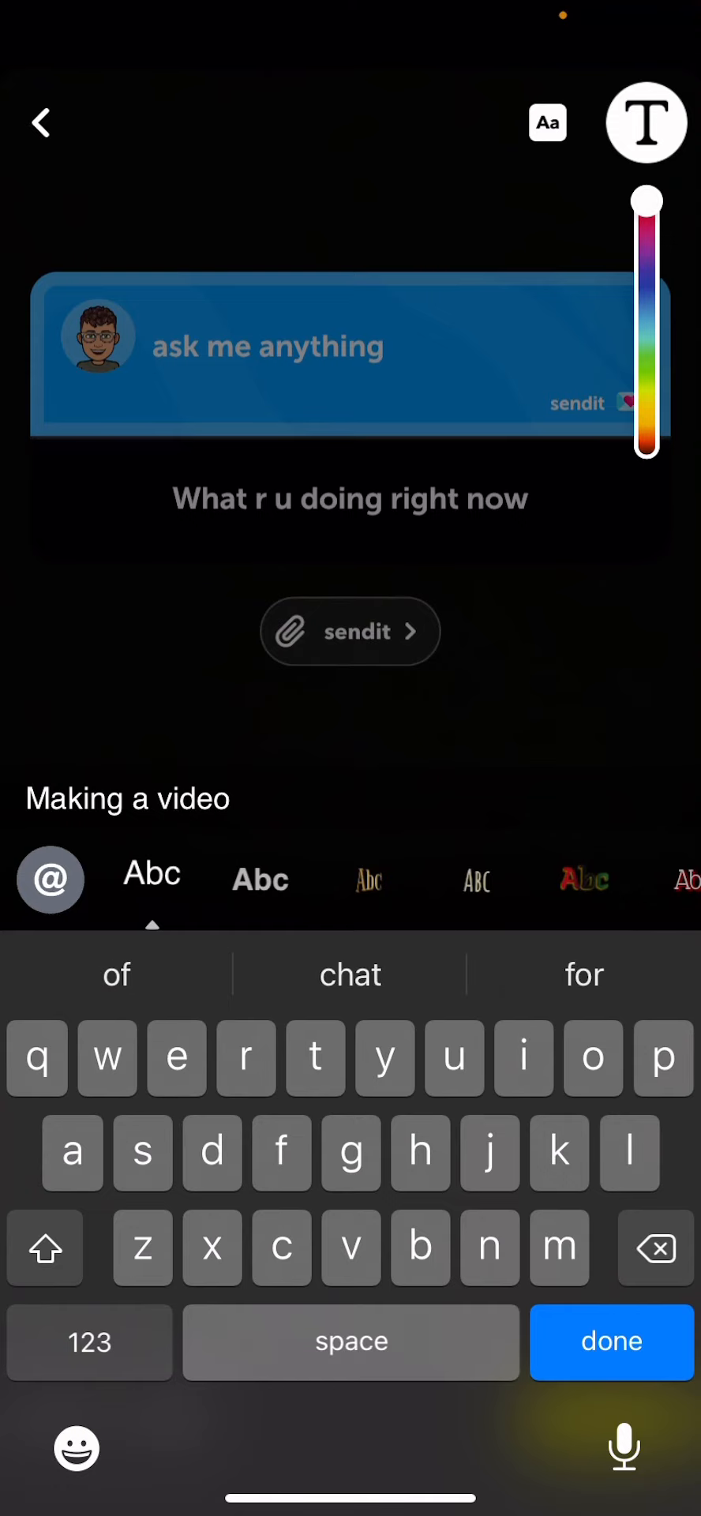
left_click(612, 1341)
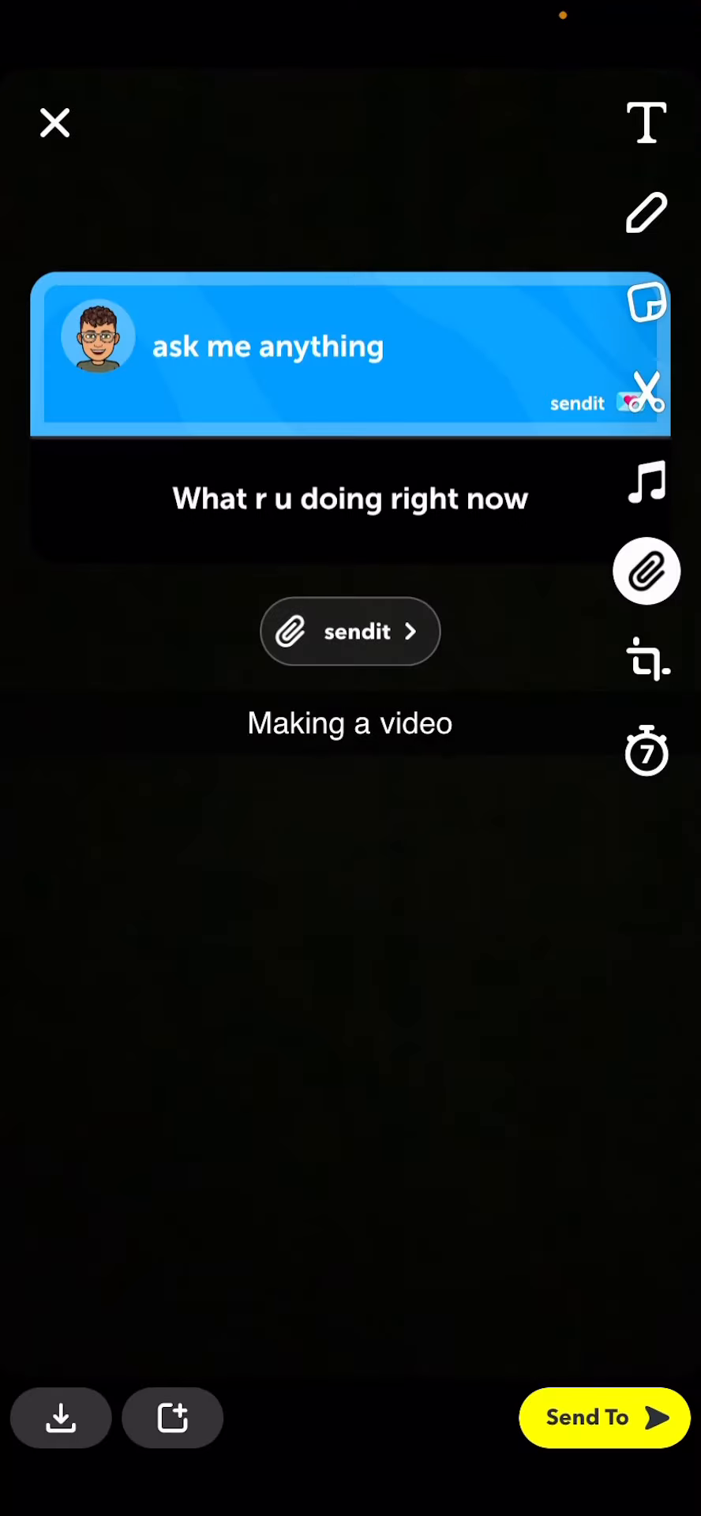
left_click(603, 1418)
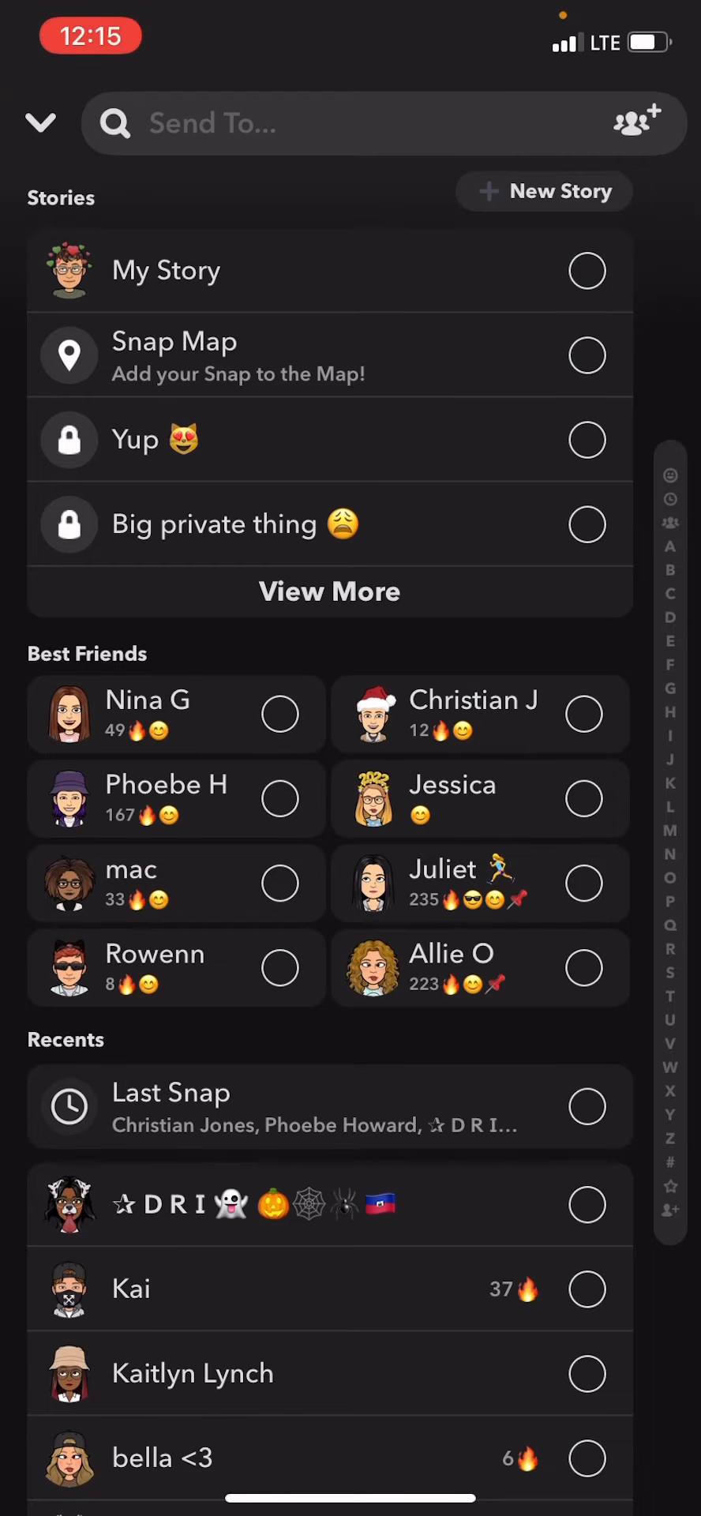